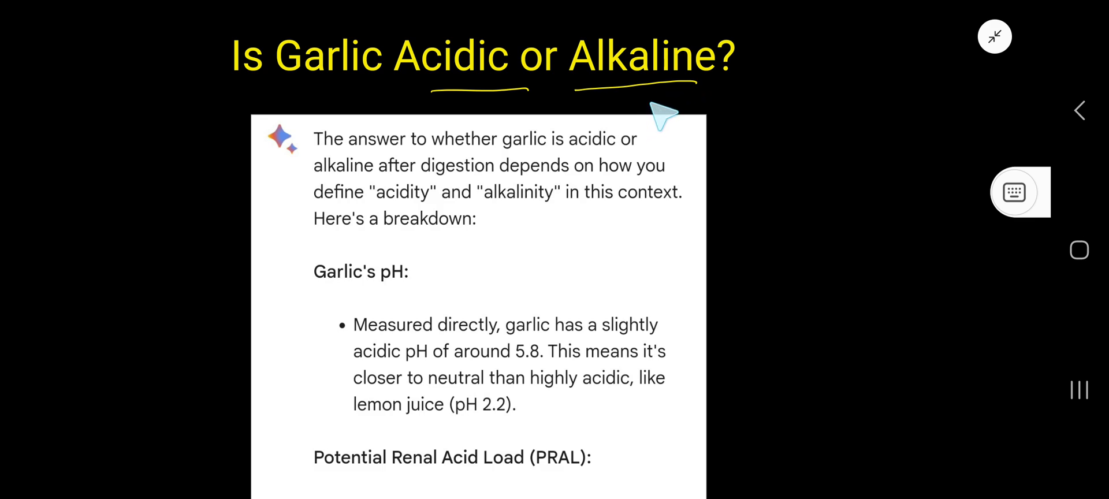
pyautogui.moveTo(372, 300)
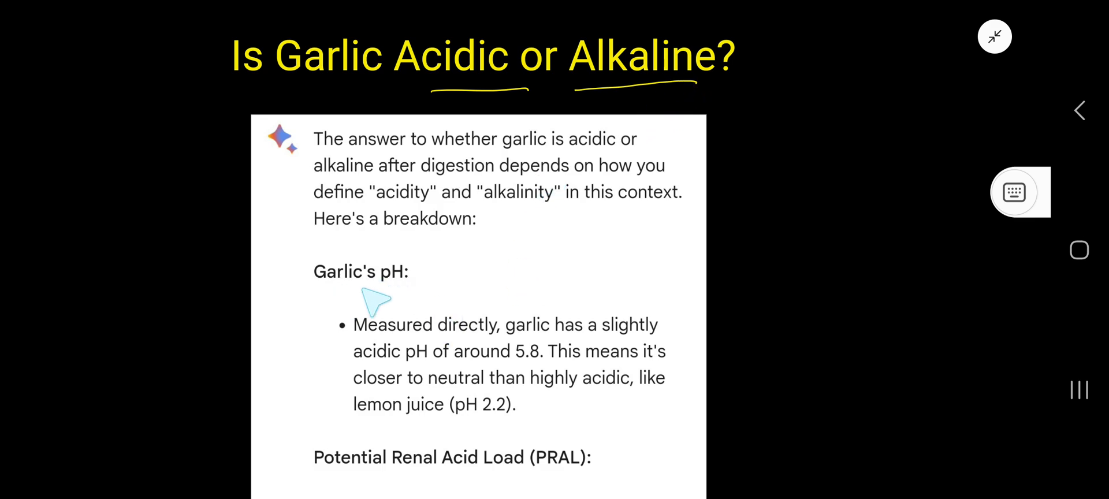
pyautogui.moveTo(491, 382)
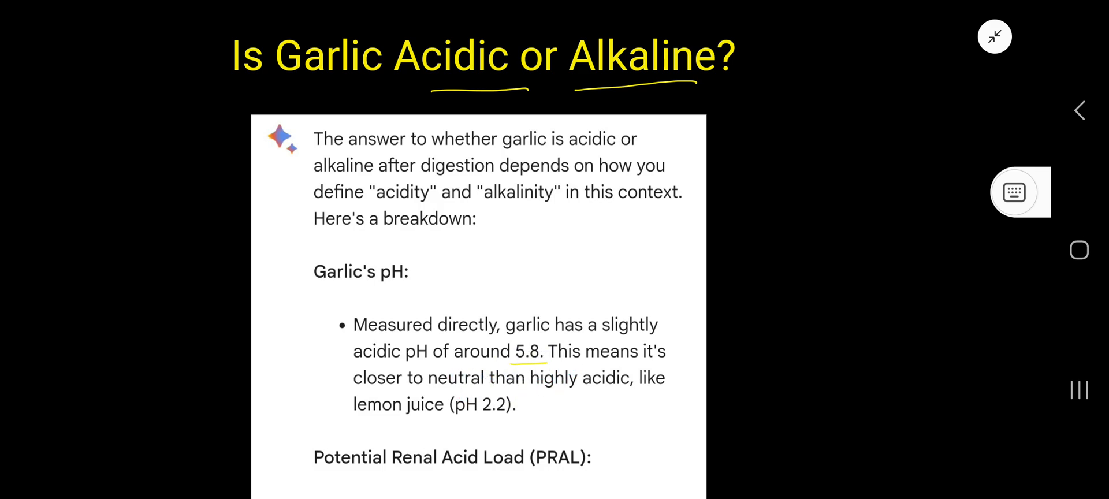
pyautogui.moveTo(672, 304)
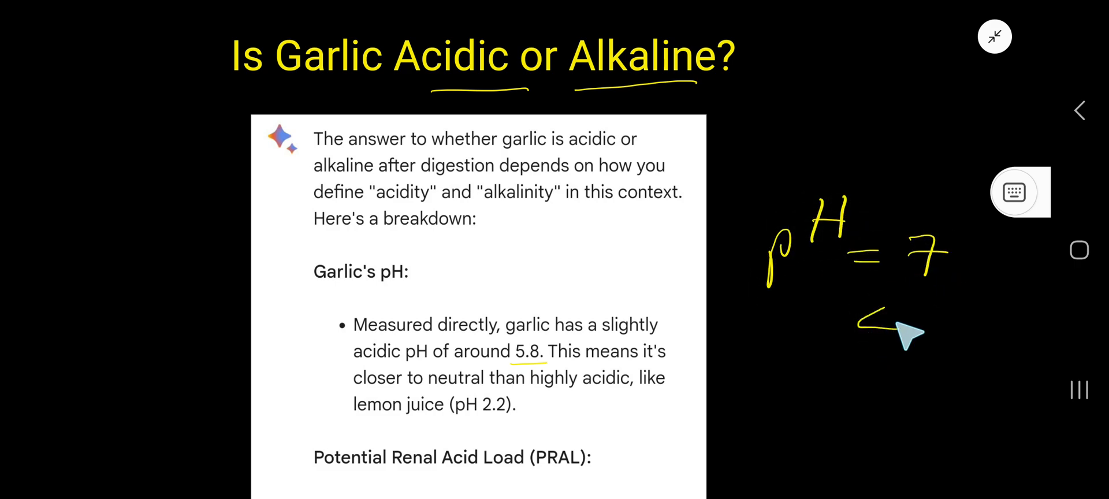
pyautogui.moveTo(904, 378)
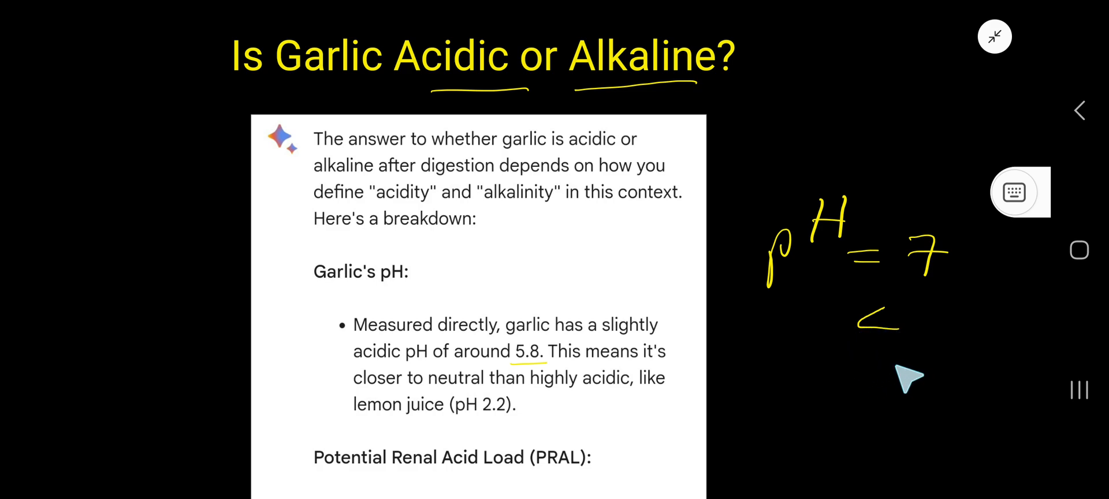
# Draw a yellow greater-than sign below the handwritten pH = 7 note
pyautogui.moveTo(859, 356); pyautogui.dragTo(877, 392)
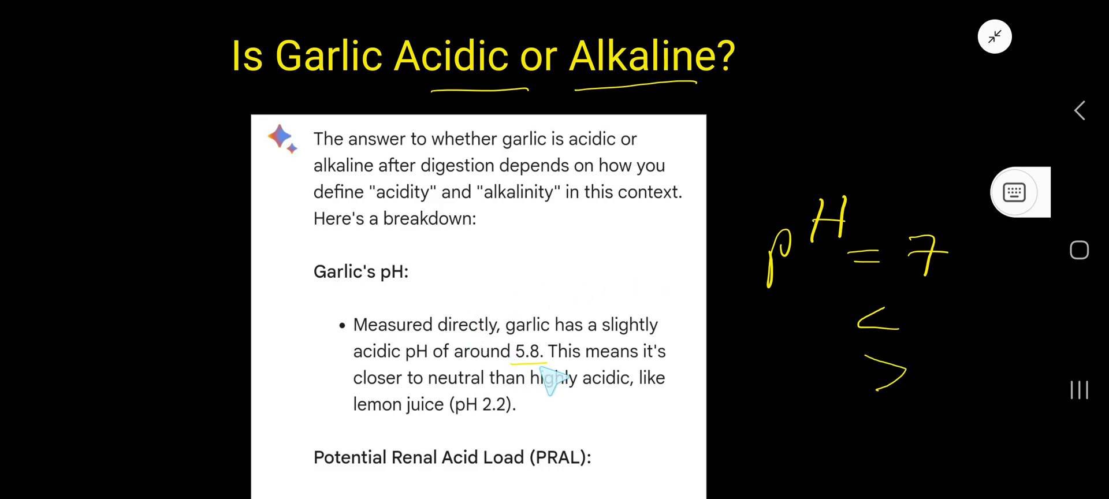
pyautogui.moveTo(866, 356)
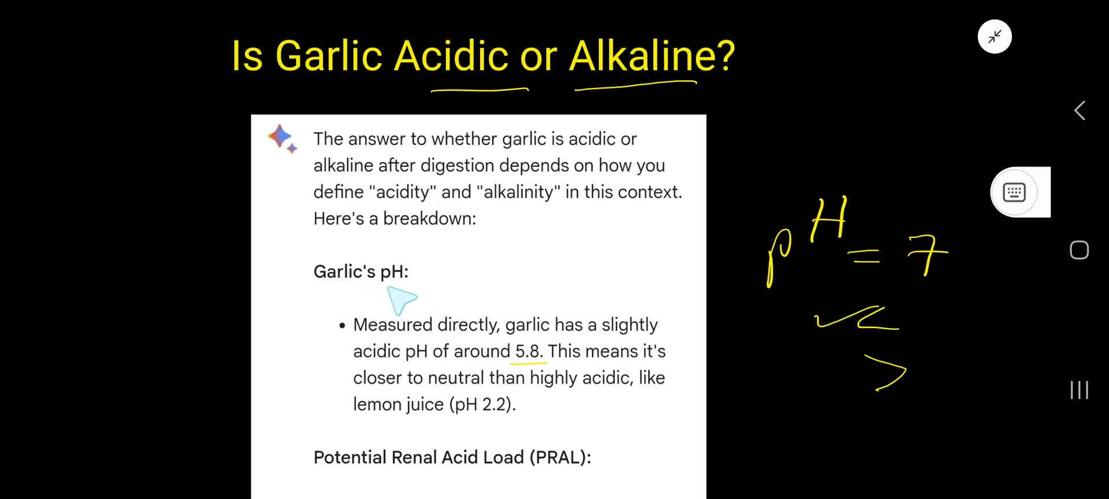
pyautogui.moveTo(449, 314)
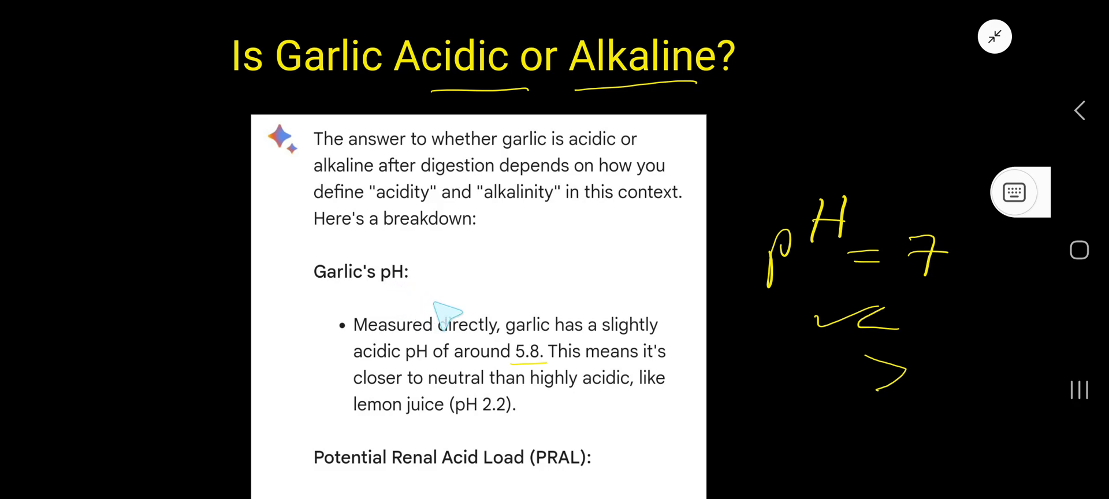
pyautogui.moveTo(495, 95)
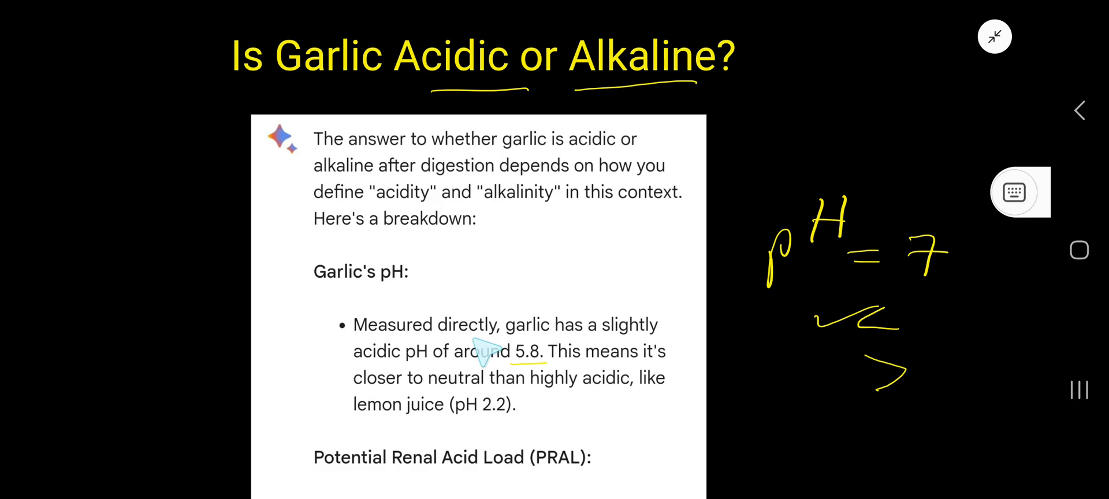
pyautogui.moveTo(484, 354)
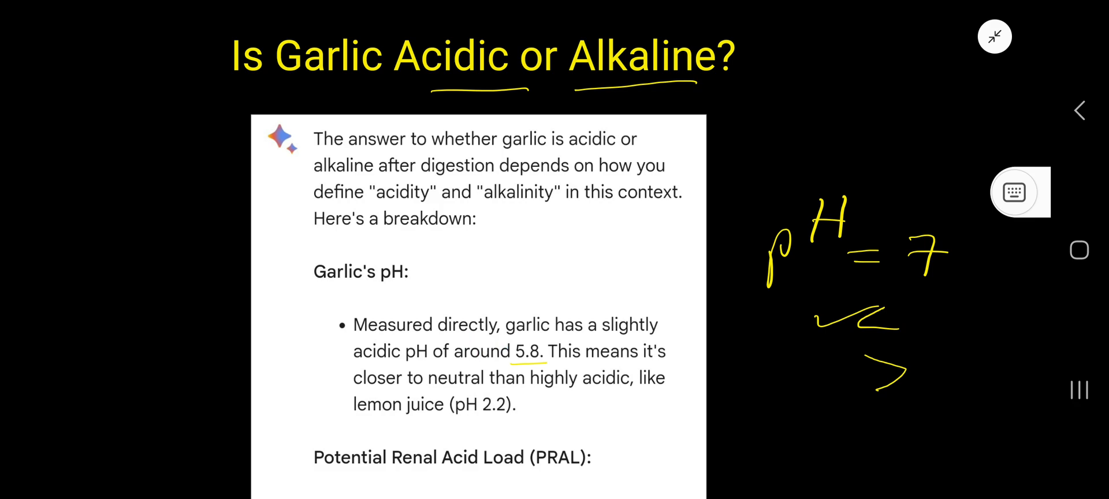
# Scroll down through the PRAL section of the screenshot
pyautogui.scroll(-3)
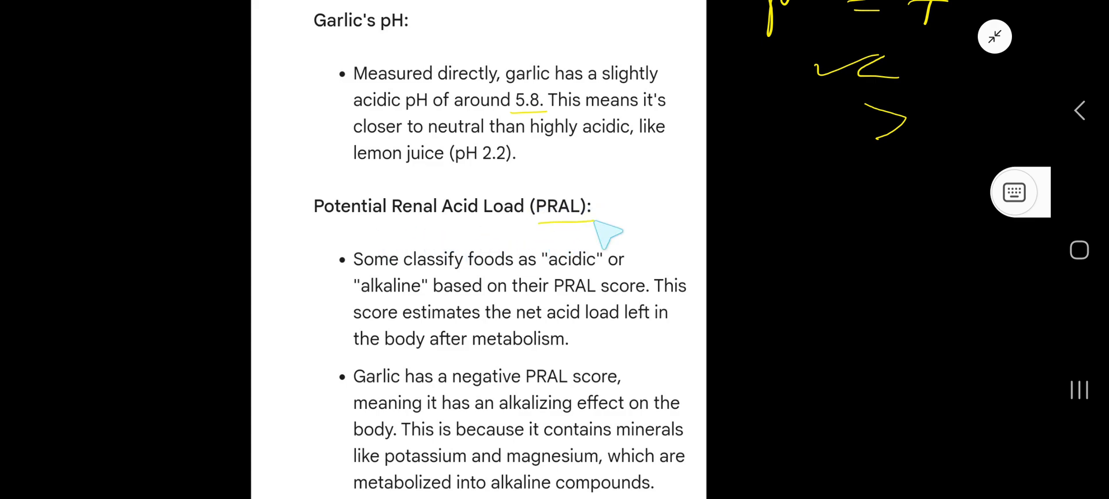
pyautogui.moveTo(510, 243)
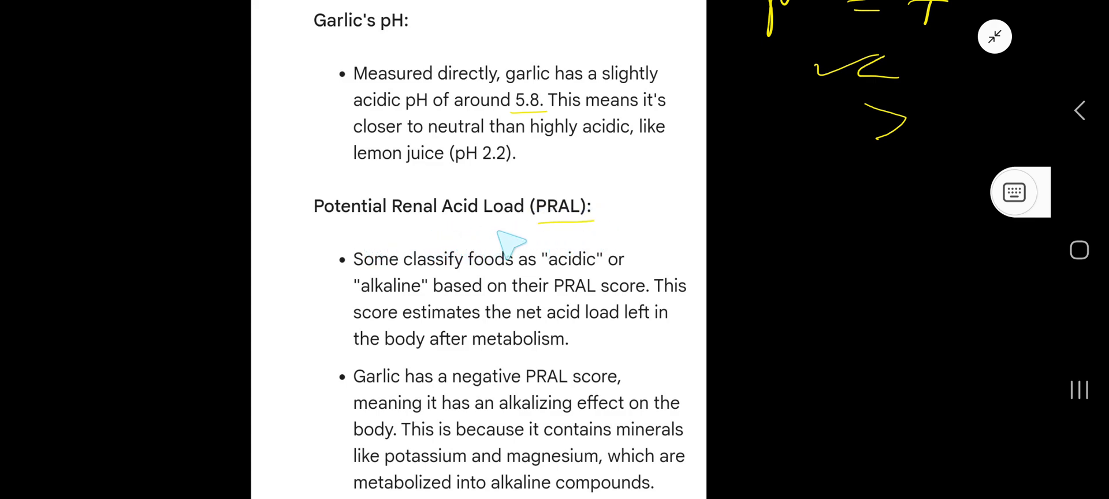
pyautogui.moveTo(481, 258)
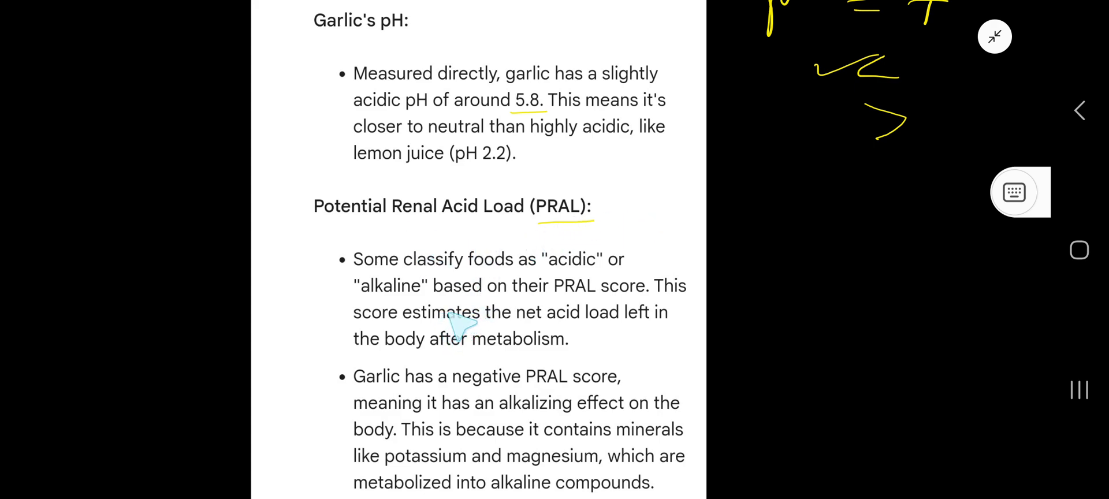
pyautogui.moveTo(472, 300)
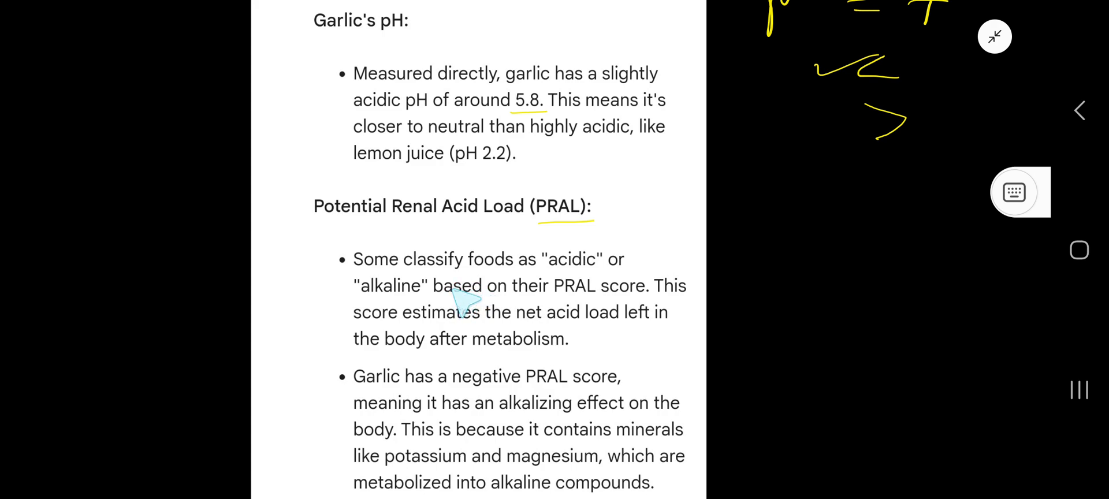
pyautogui.moveTo(608, 297)
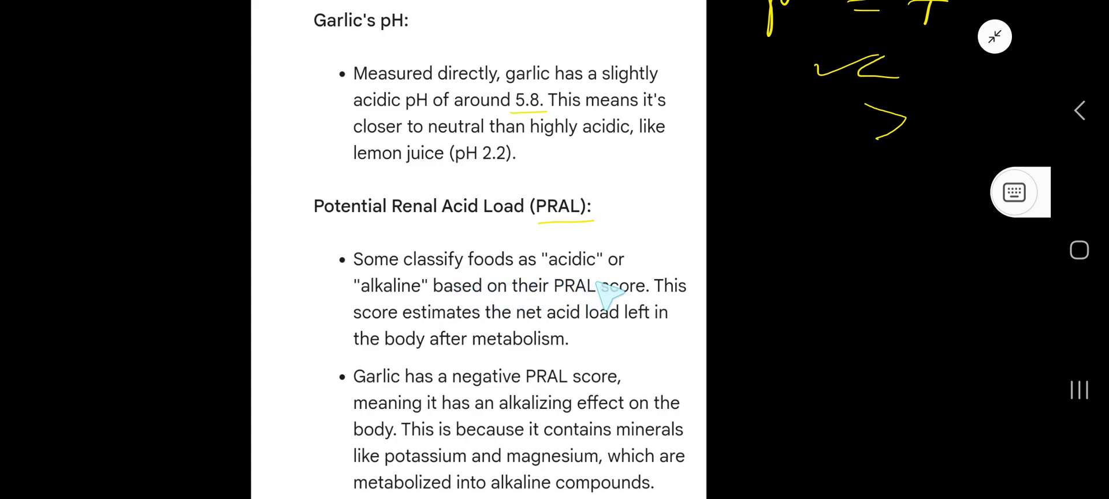
pyautogui.moveTo(562, 322)
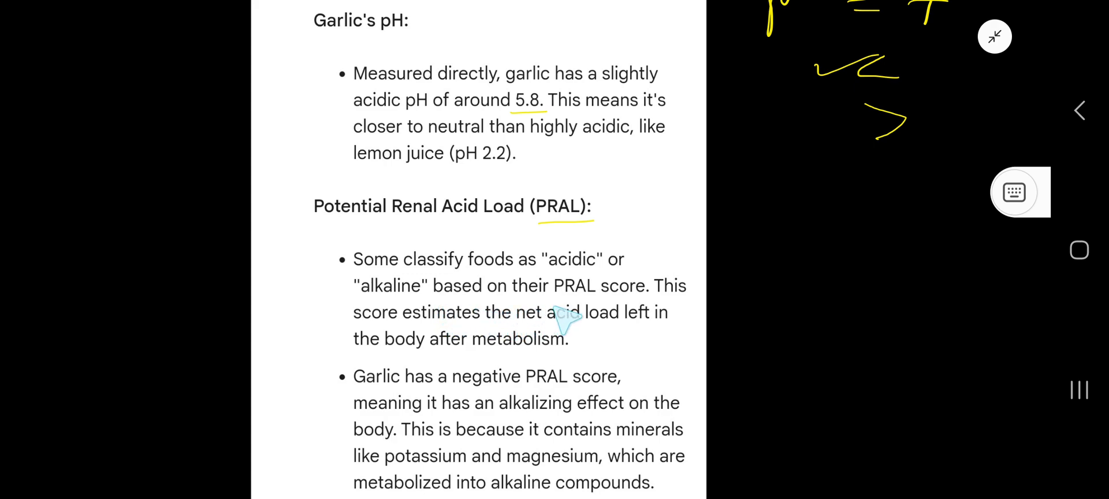
pyautogui.moveTo(640, 325)
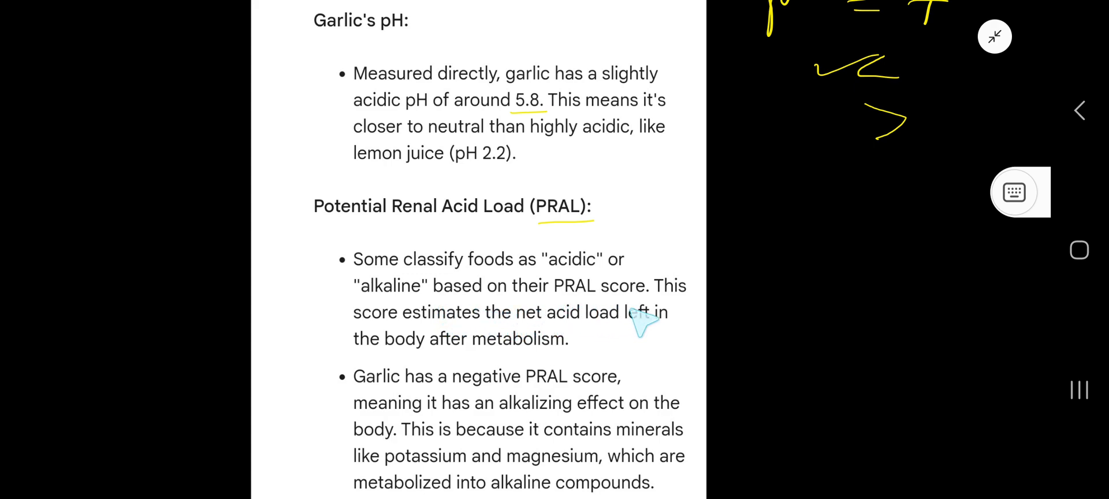
pyautogui.moveTo(502, 346)
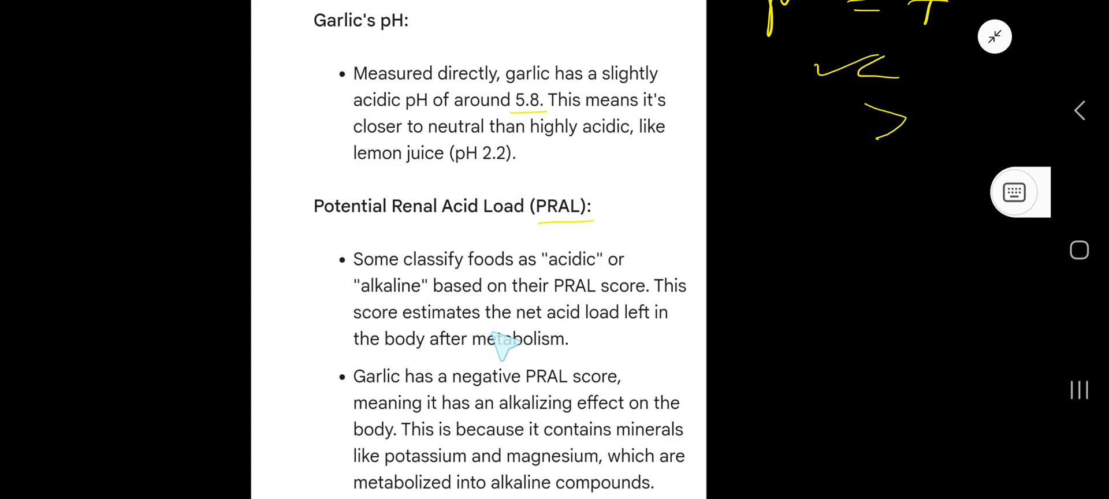
pyautogui.moveTo(624, 346)
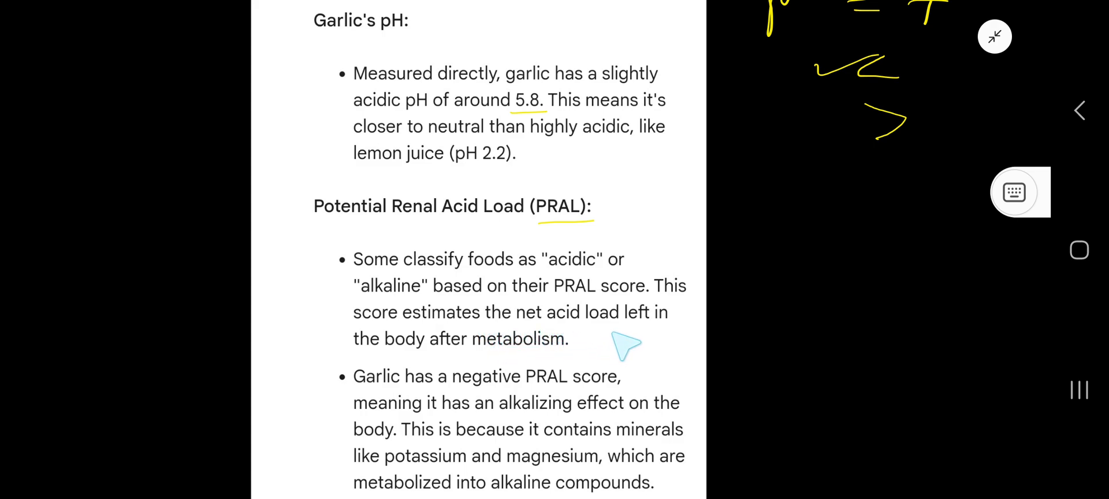
pyautogui.moveTo(495, 368)
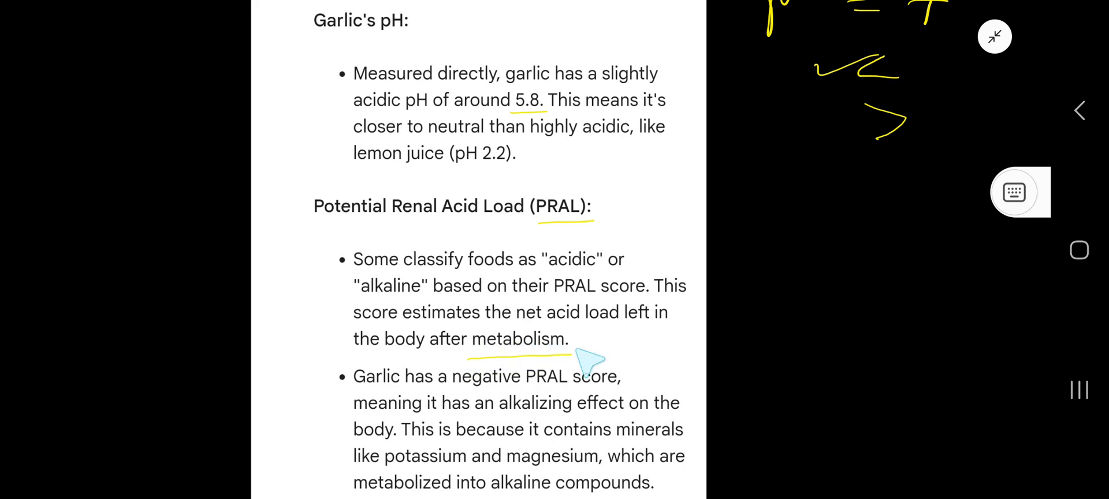
pyautogui.scroll(-3)
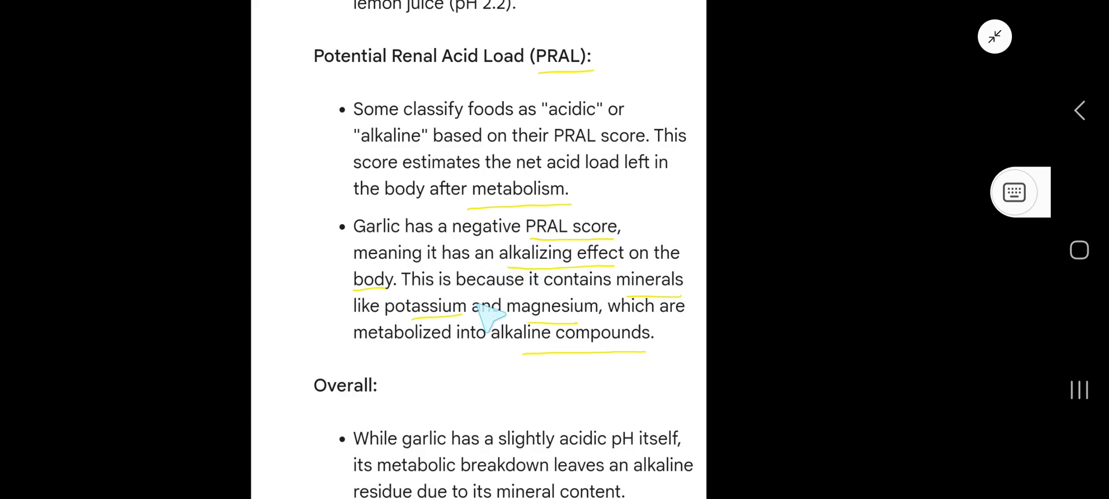
# Scroll down and back up to reach the Overall bullets on alkaline residue
pyautogui.scroll(-3)
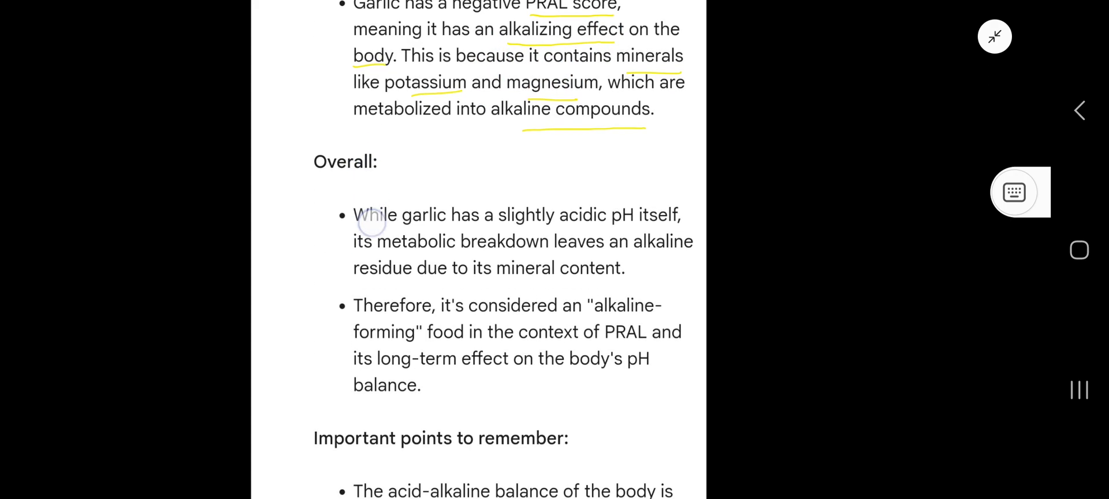
pyautogui.scroll(3)
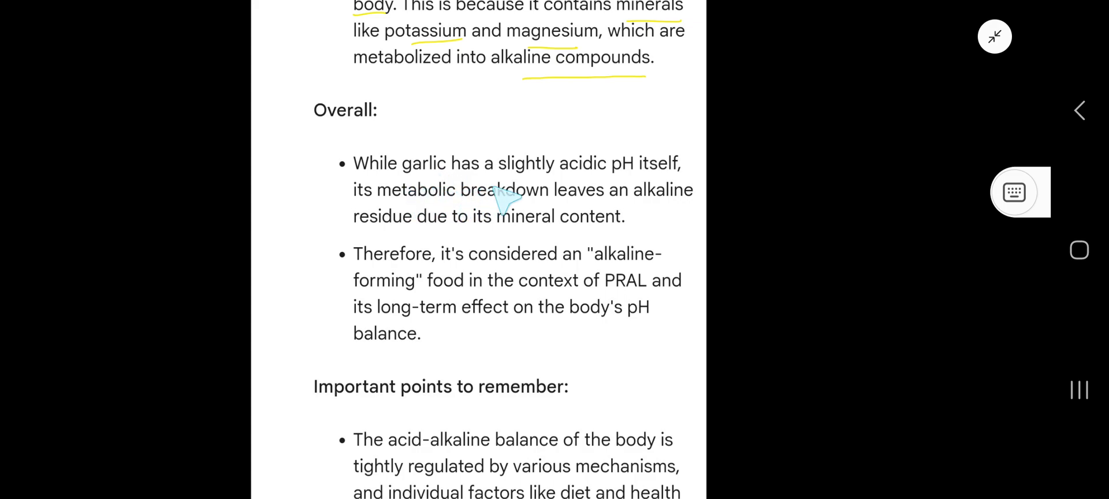
pyautogui.moveTo(664, 201)
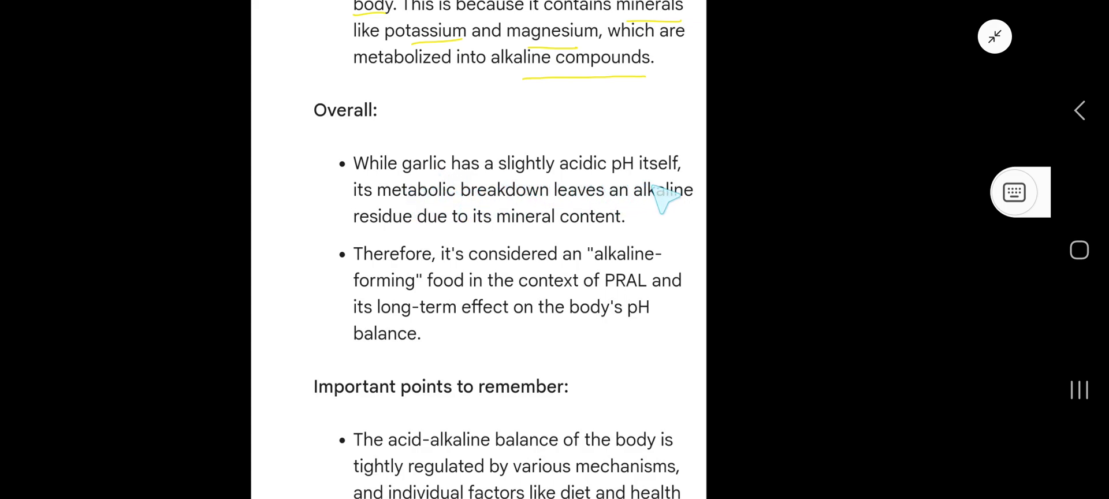
pyautogui.moveTo(519, 233)
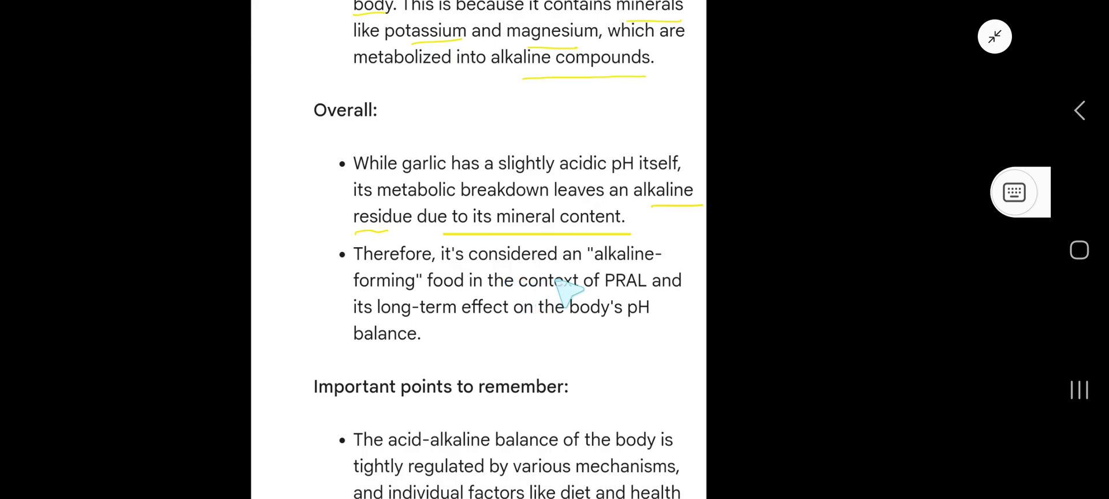
pyautogui.moveTo(594, 283)
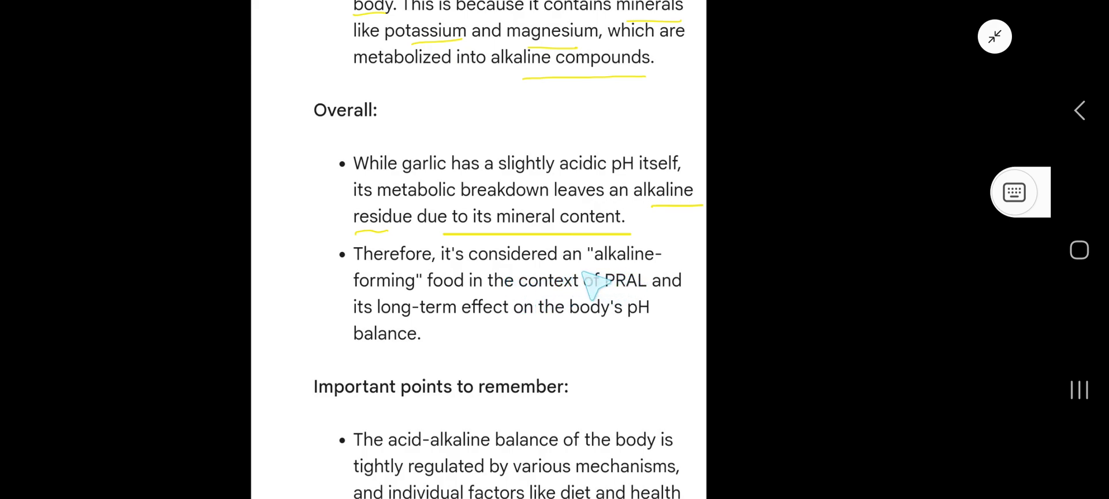
pyautogui.moveTo(622, 286)
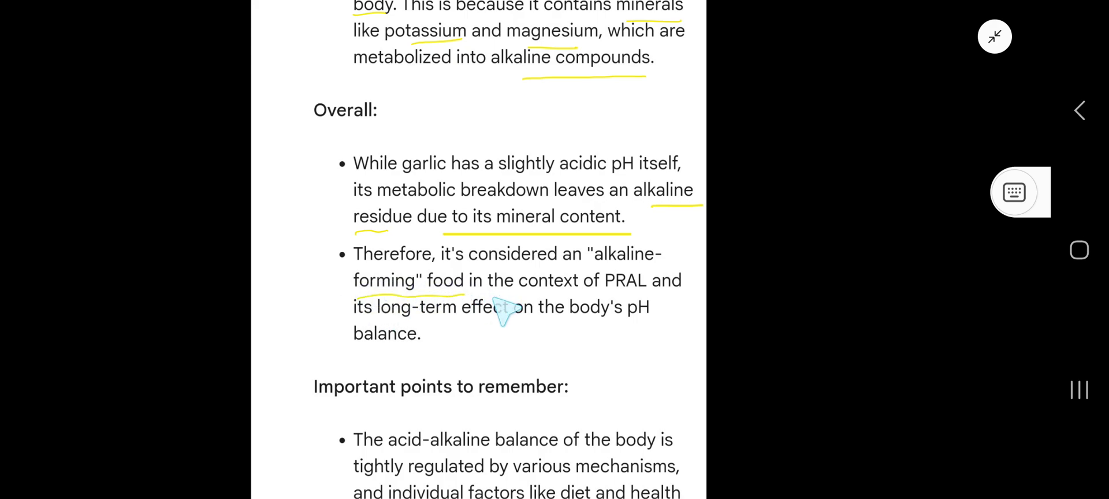
pyautogui.moveTo(536, 315)
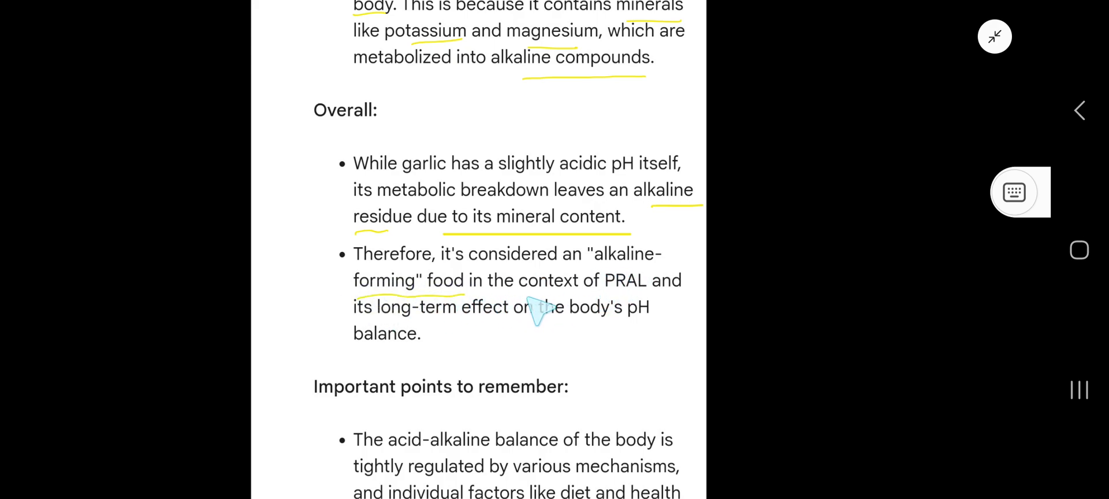
pyautogui.moveTo(700, 307)
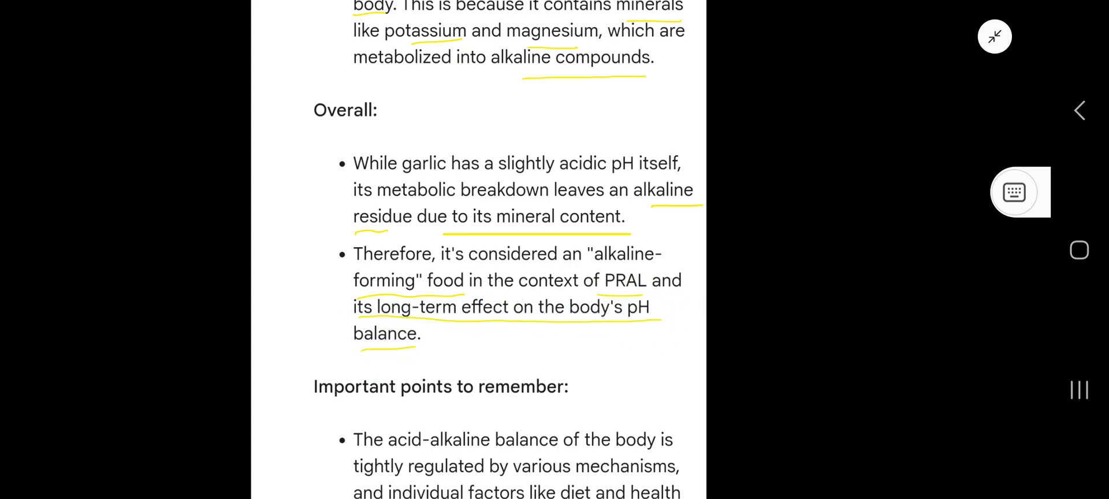
# Scroll down and underline the Important points to remember heading in yellow
pyautogui.scroll(-3)
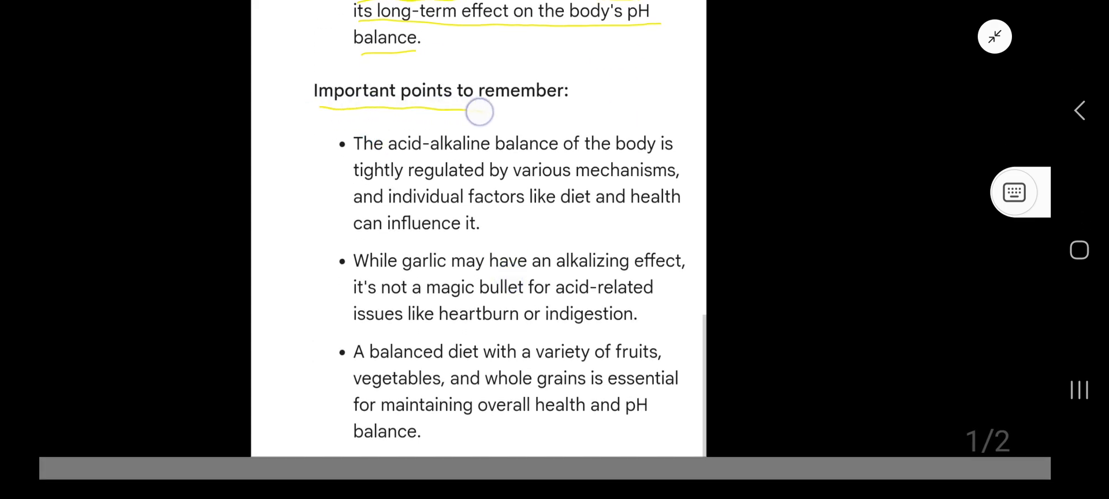
pyautogui.moveTo(479, 110); pyautogui.dragTo(576, 112)
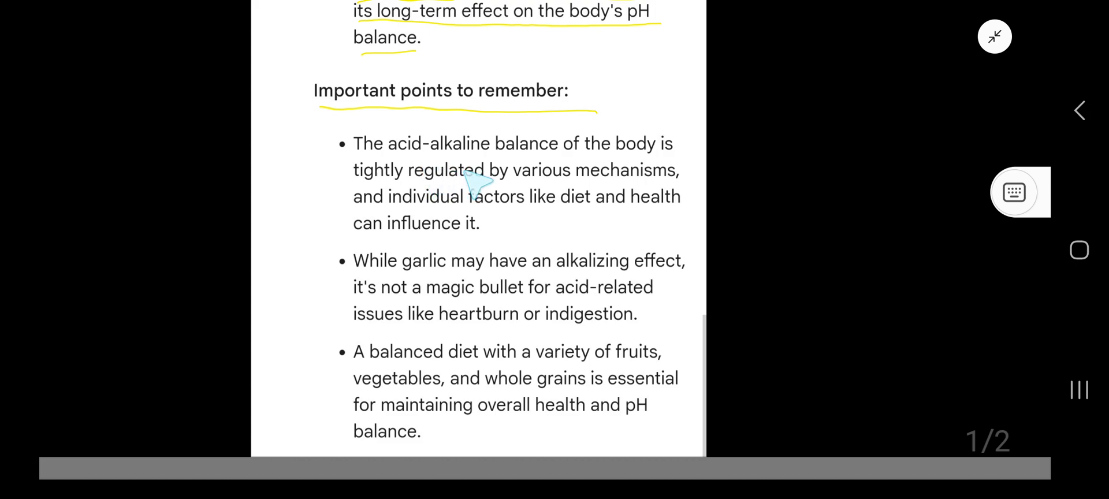
pyautogui.moveTo(565, 184)
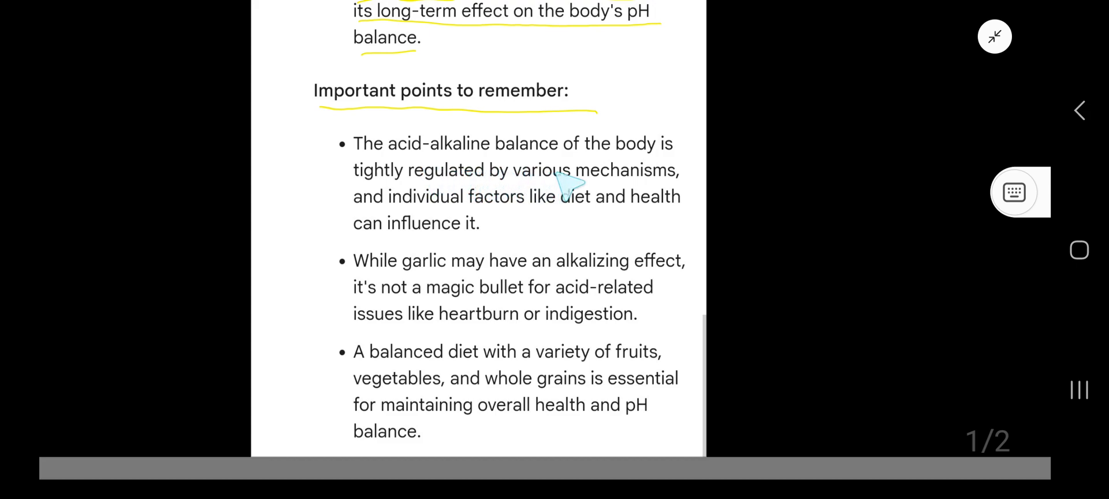
pyautogui.moveTo(481, 205)
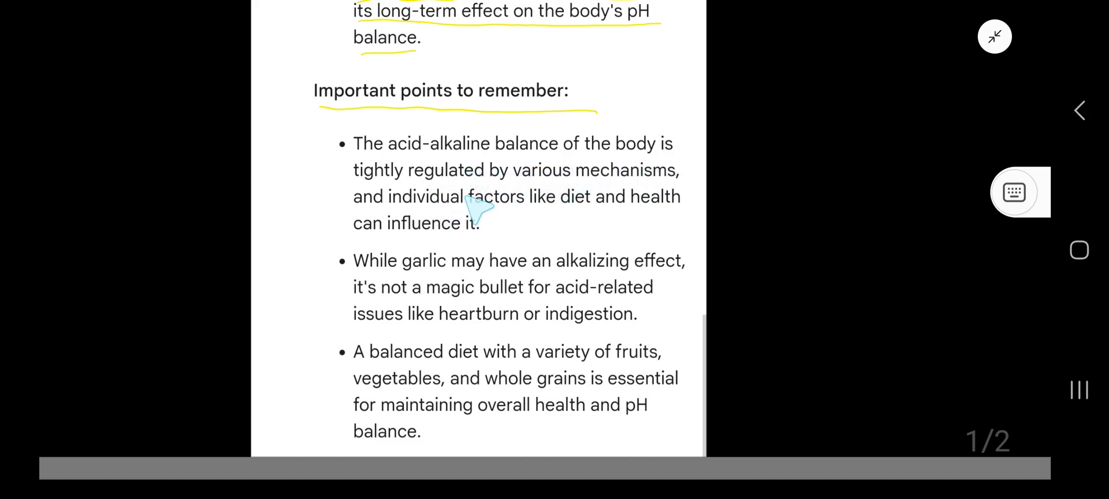
pyautogui.moveTo(661, 205)
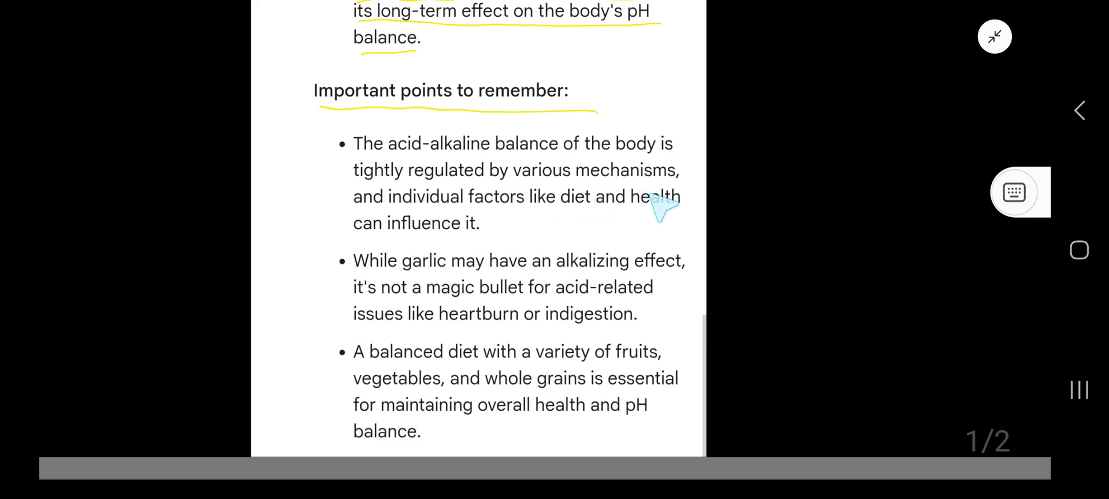
pyautogui.moveTo(598, 231)
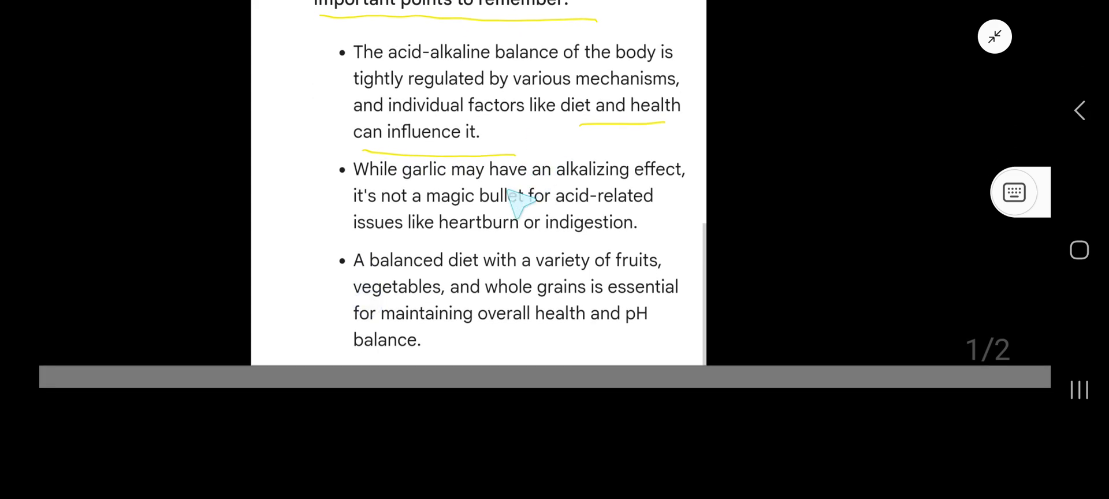
pyautogui.moveTo(668, 211)
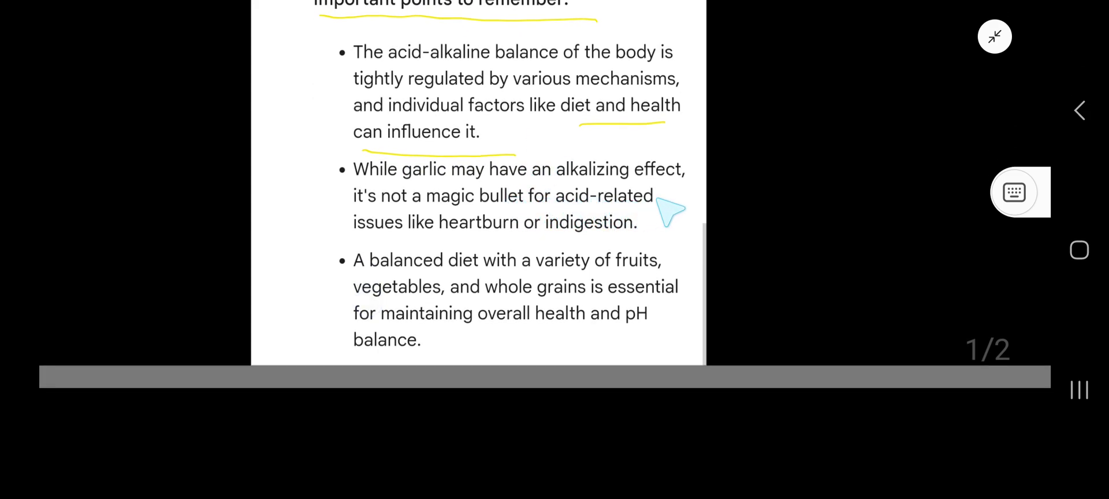
pyautogui.moveTo(520, 240)
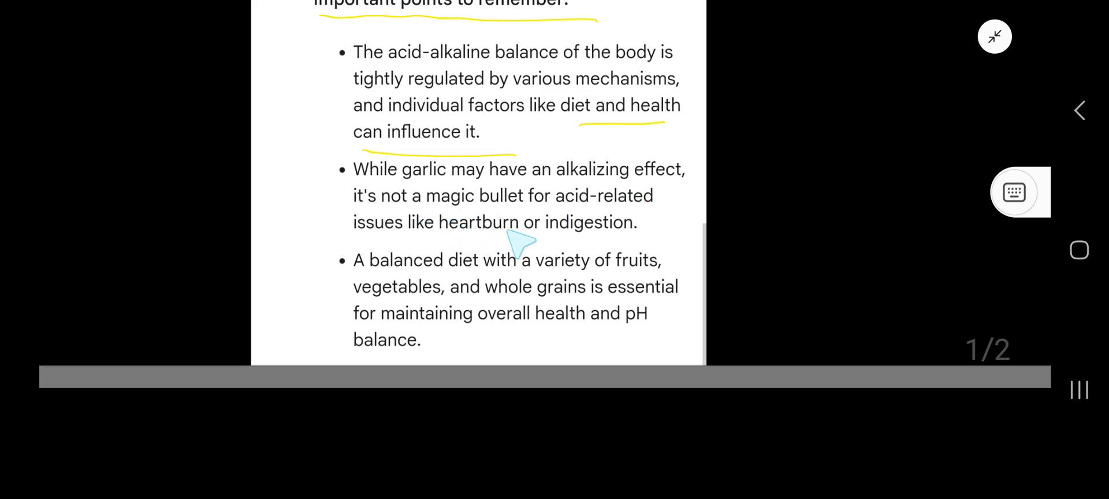
pyautogui.moveTo(408, 256)
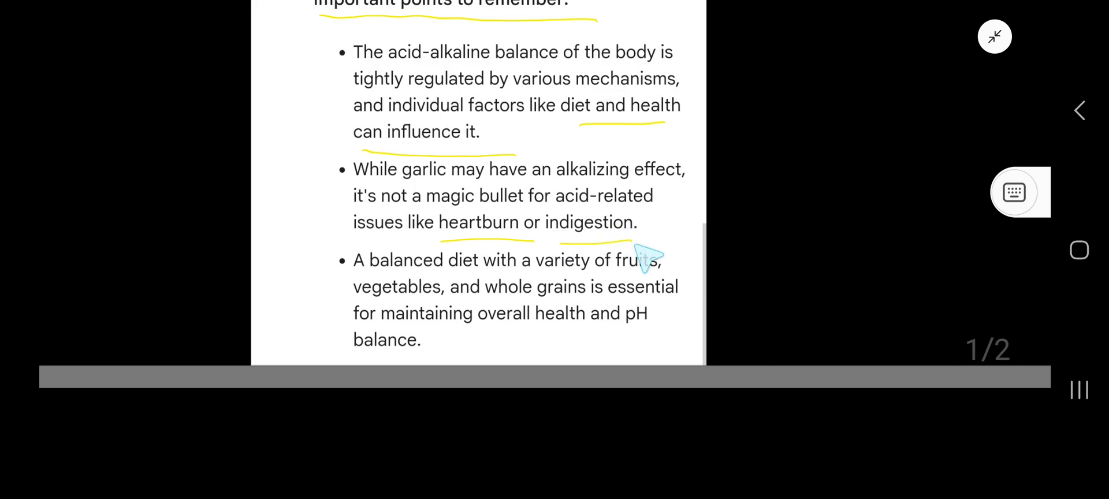
pyautogui.moveTo(580, 297)
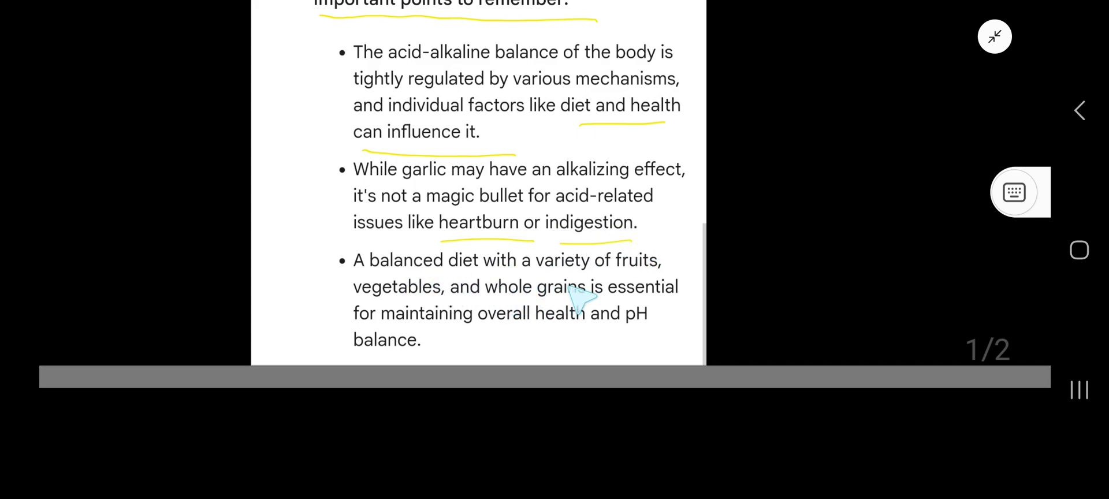
pyautogui.moveTo(544, 329)
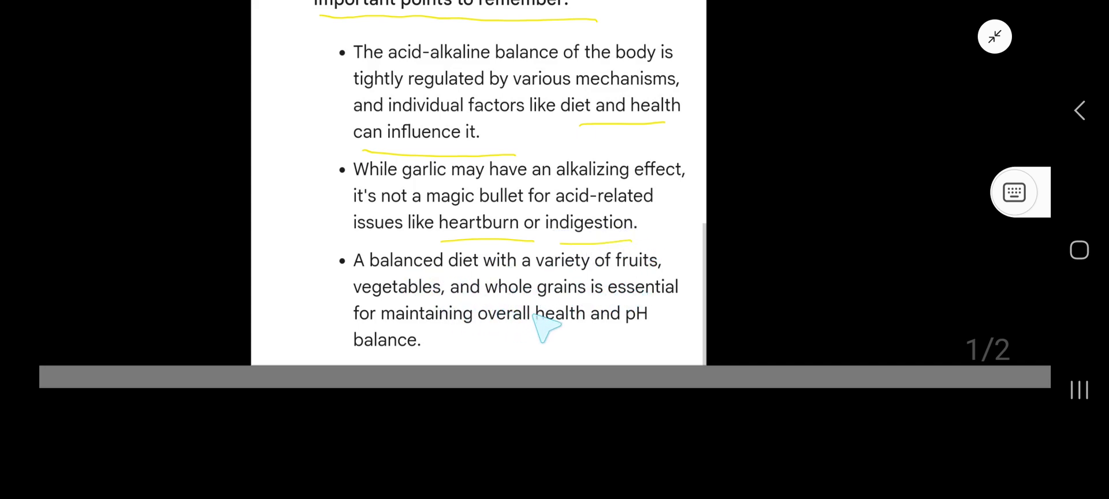
pyautogui.moveTo(456, 341)
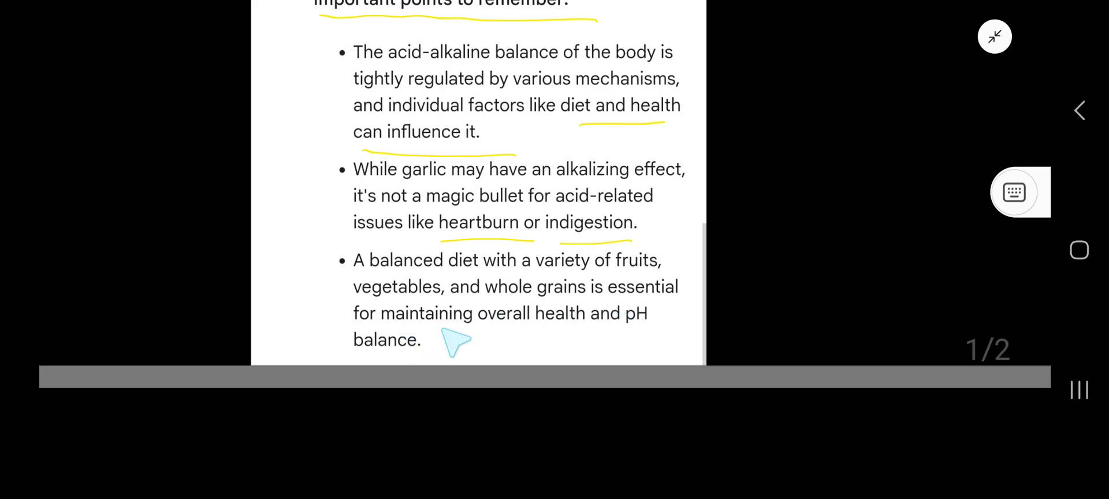
pyautogui.moveTo(516, 337)
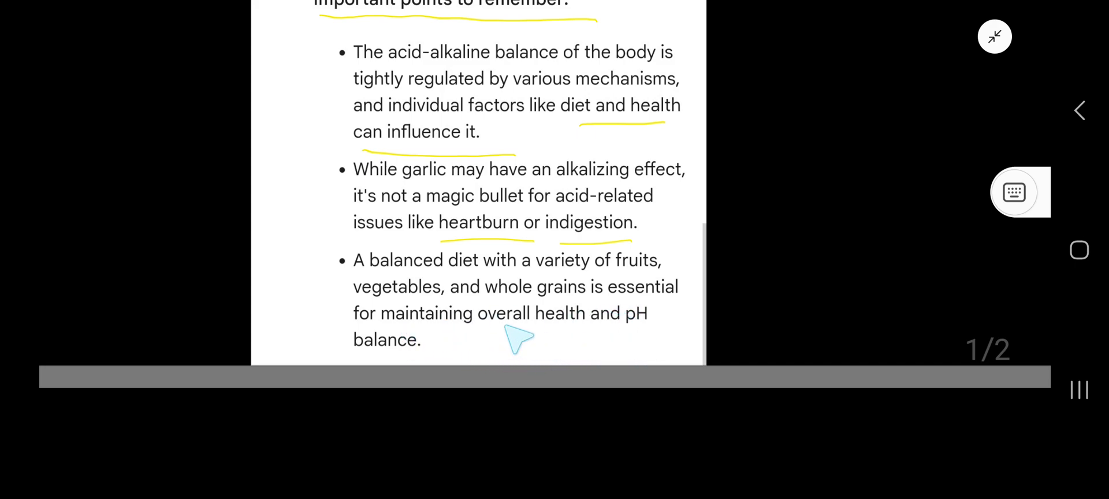